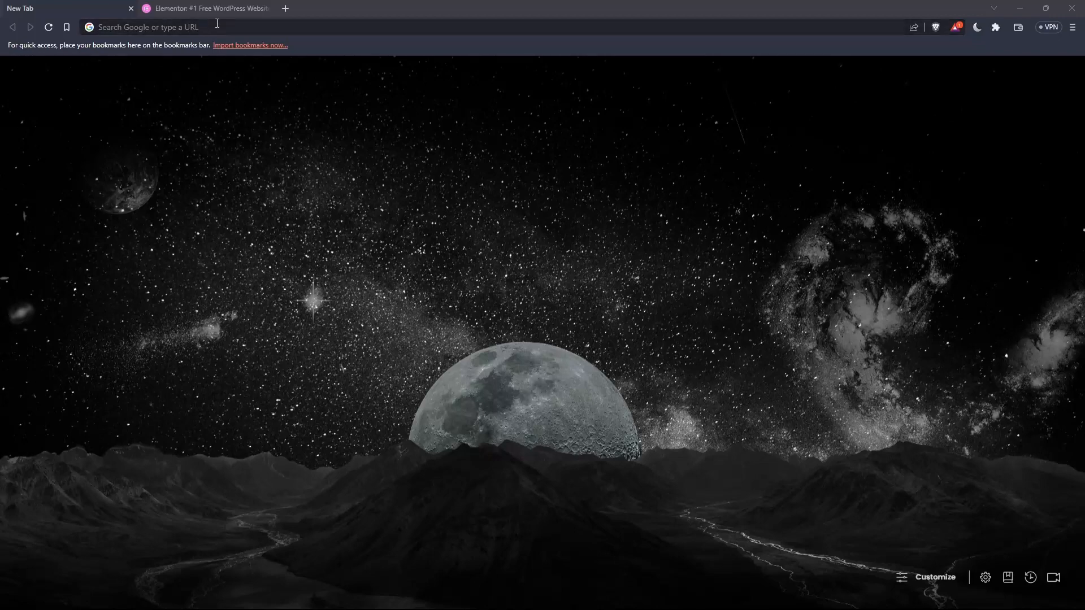
Step: Enter the Elementor address in the Brave address bar to load elementor.com
{"action": "type", "text": "elemo"}
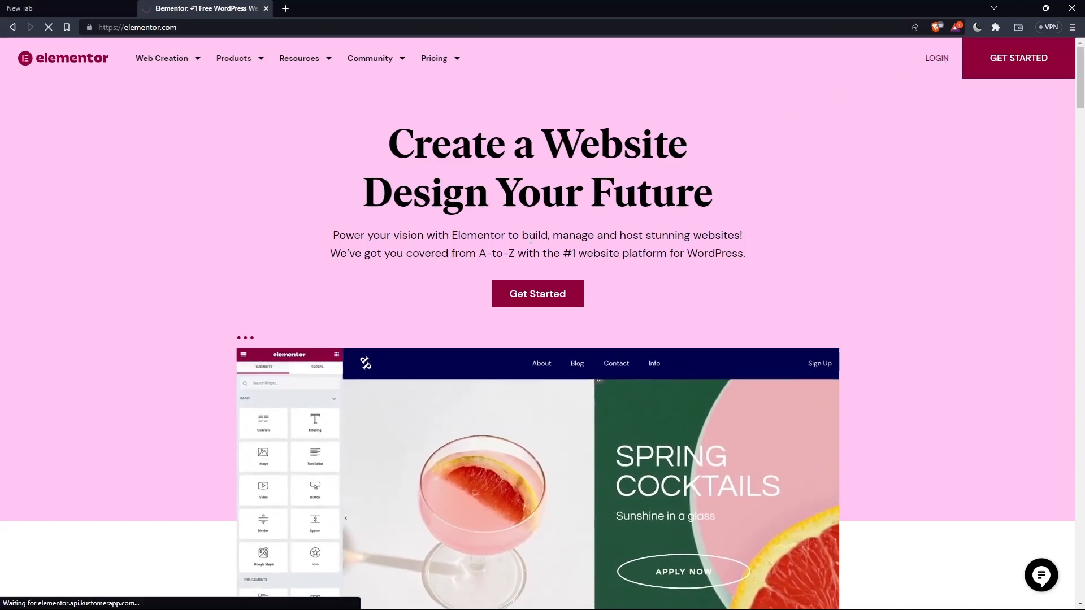
{"action": "left_click", "coordinate": [936, 57]}
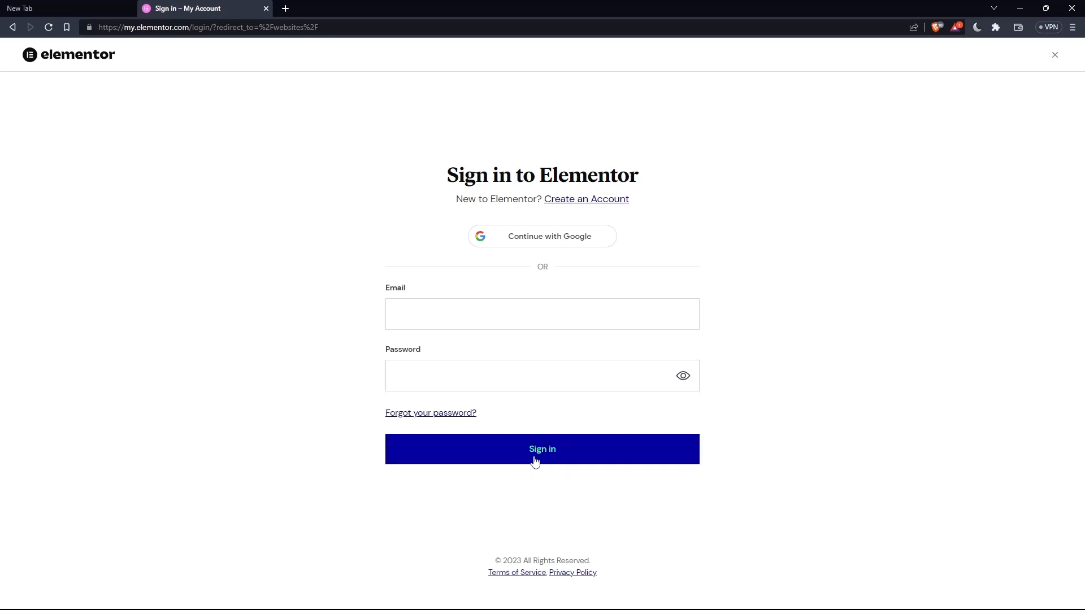
{"action": "mouse_move", "coordinate": [515, 244]}
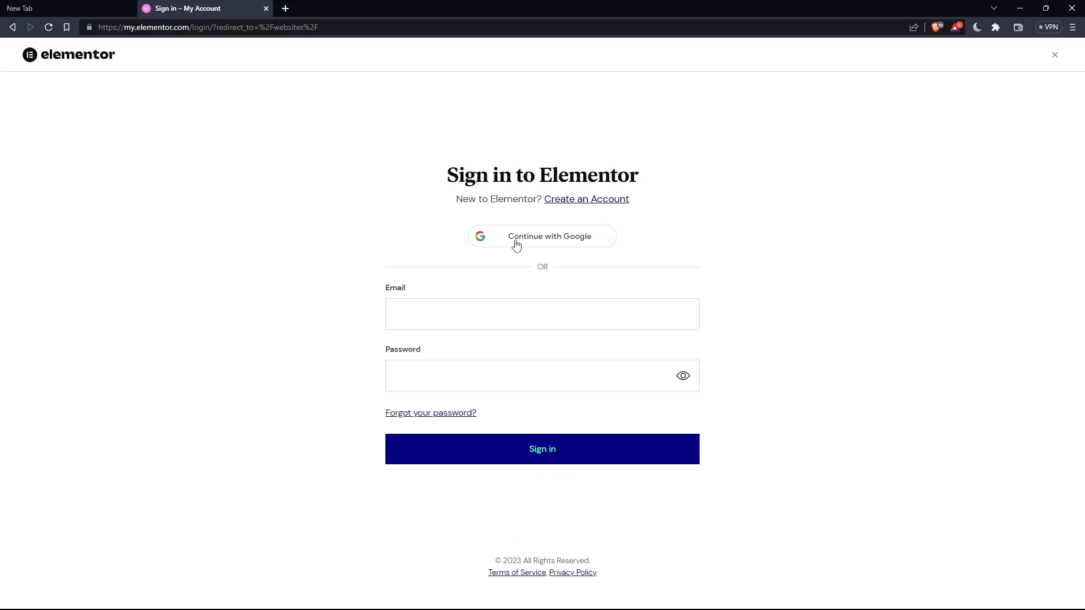
{"action": "mouse_move", "coordinate": [90, 61]}
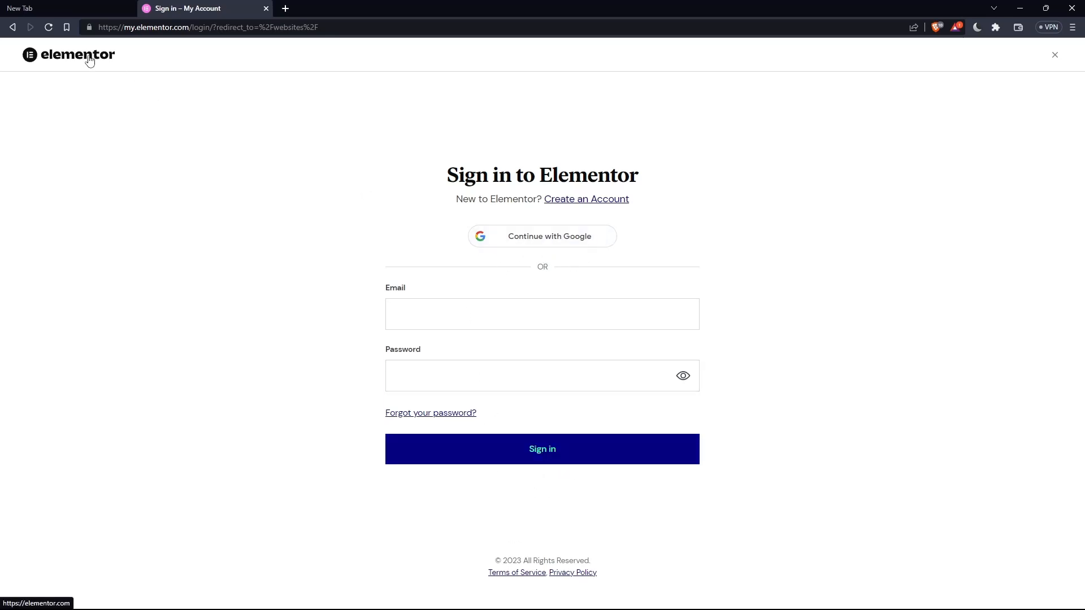
{"action": "left_click", "coordinate": [87, 54]}
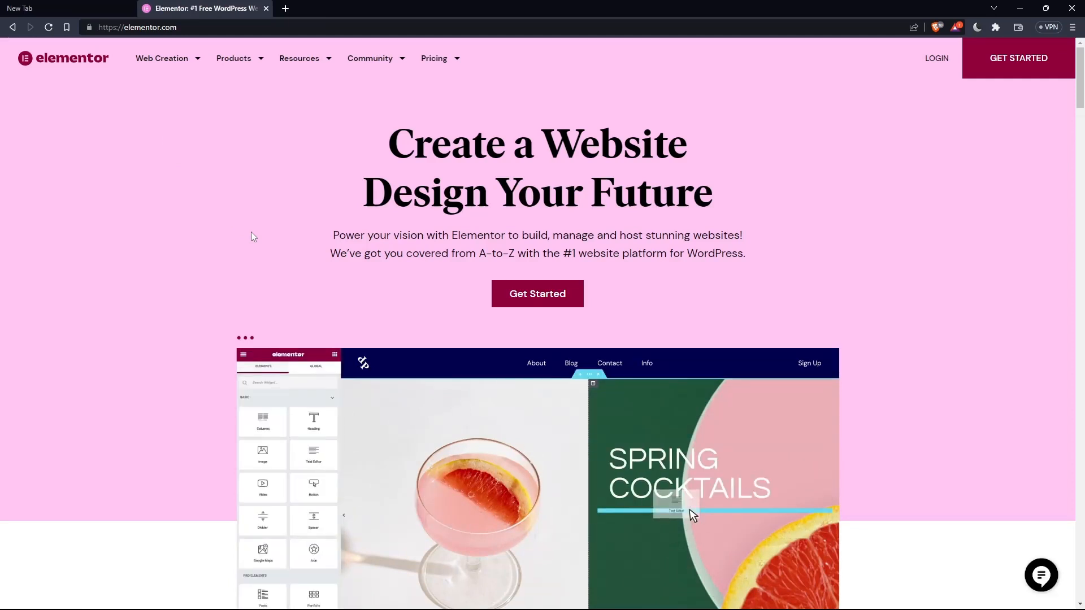
{"action": "left_click", "coordinate": [1018, 59]}
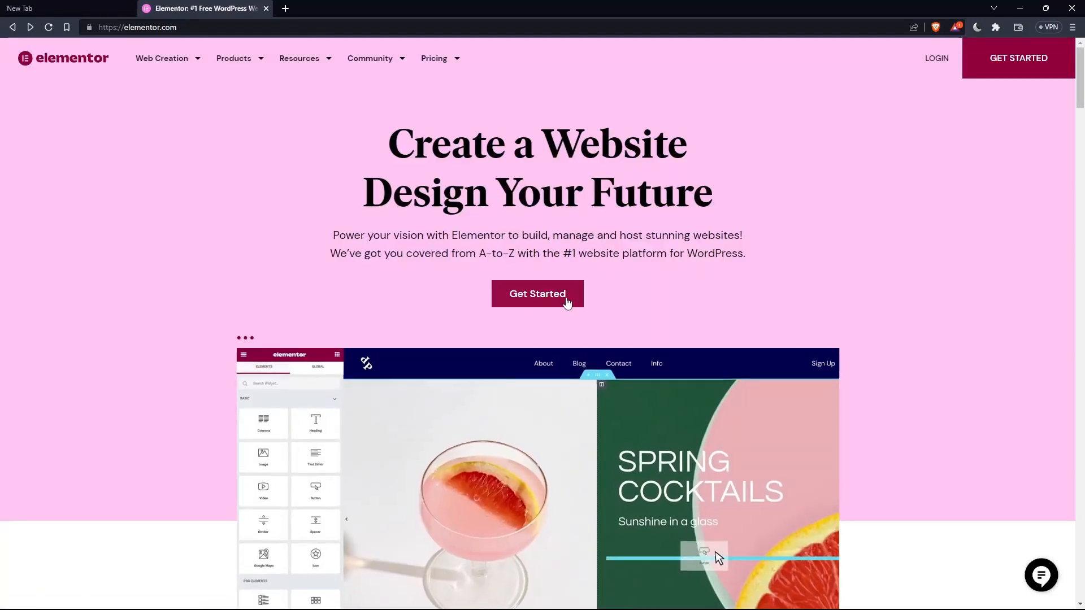
Step: Begin a new website via Get Started and skip designs for a blank canvas at Basic 9.99 USD/month
{"action": "left_click", "coordinate": [538, 294]}
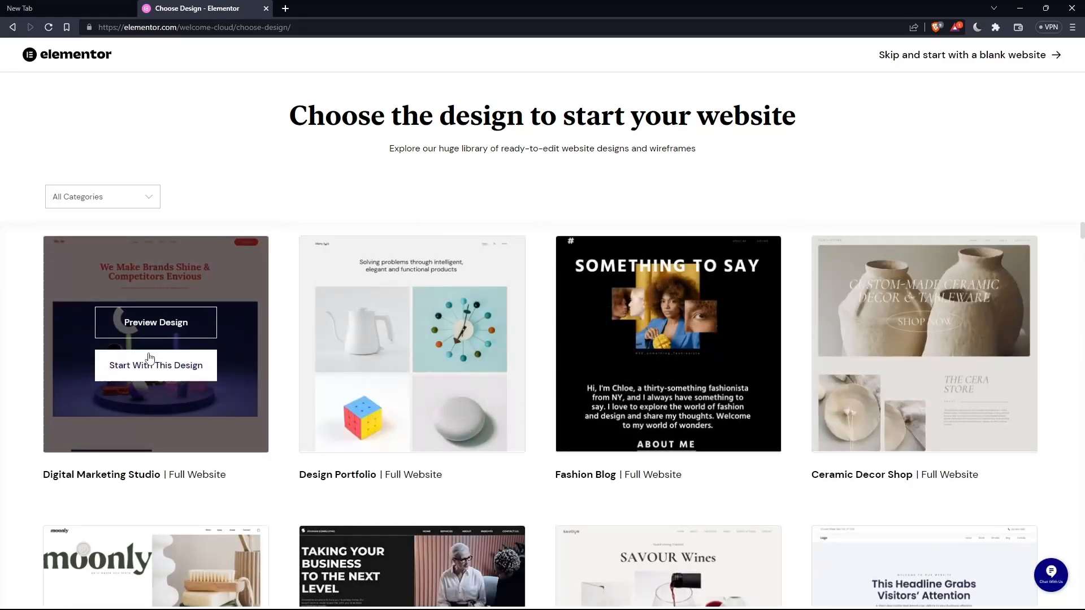
{"action": "left_click", "coordinate": [156, 365]}
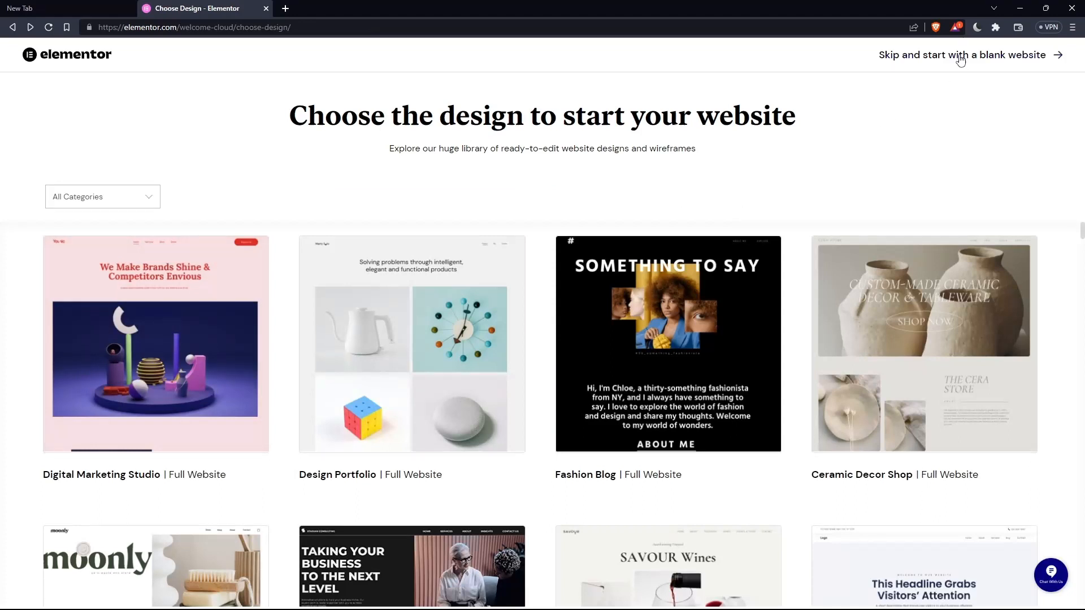
{"action": "left_click", "coordinate": [962, 55]}
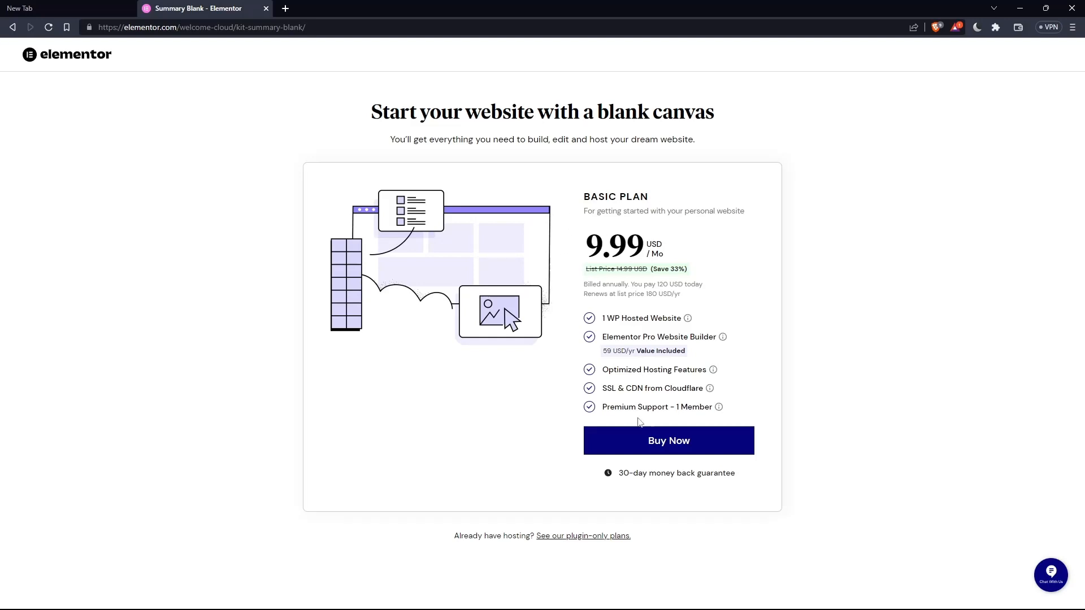
{"action": "mouse_move", "coordinate": [552, 542]}
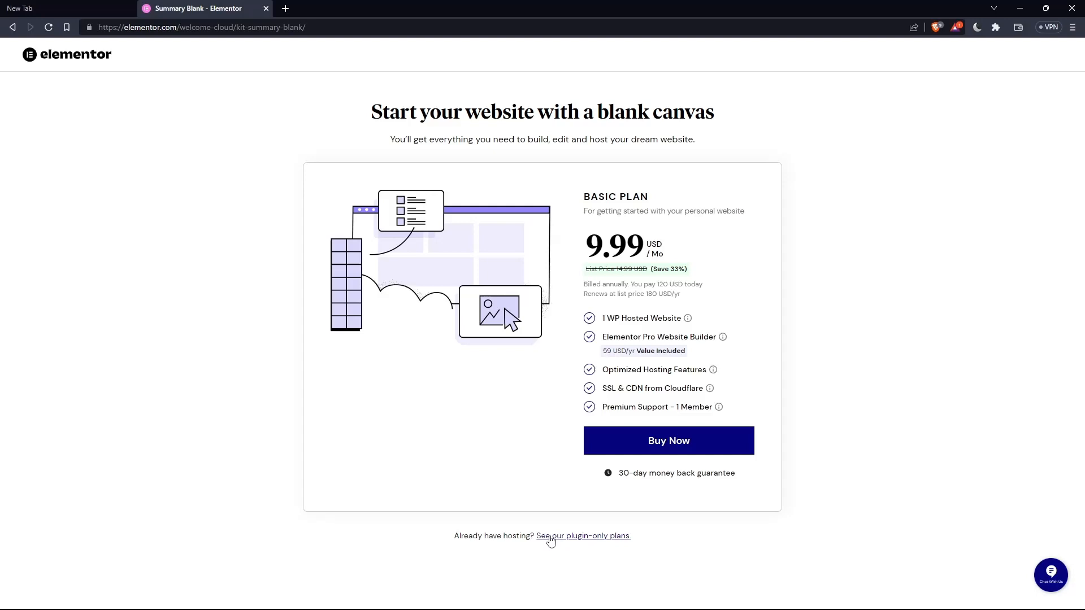
{"action": "mouse_move", "coordinate": [558, 544]}
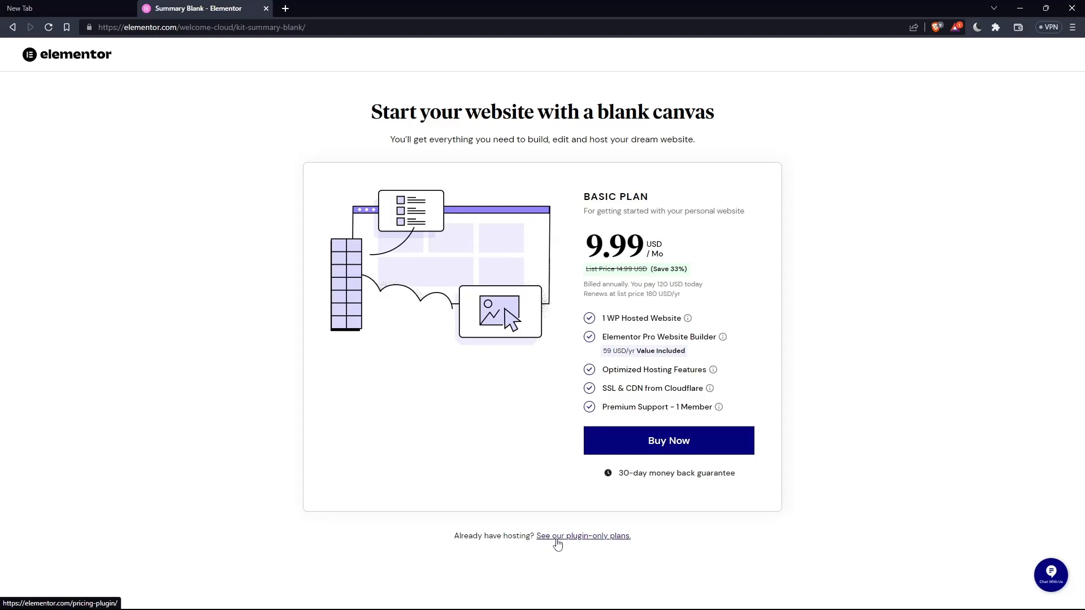
Step: Show the plugin-only Pro plans listing Essential 59, Expert 199 and Agency 399 USD/year
{"action": "left_click", "coordinate": [583, 535]}
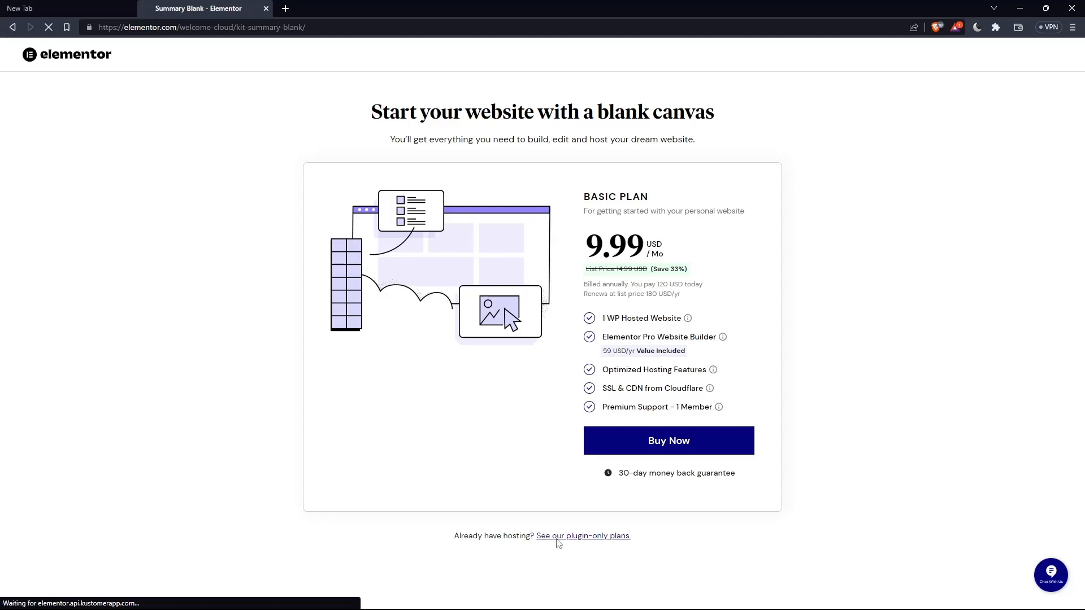
{"action": "left_click", "coordinate": [583, 535]}
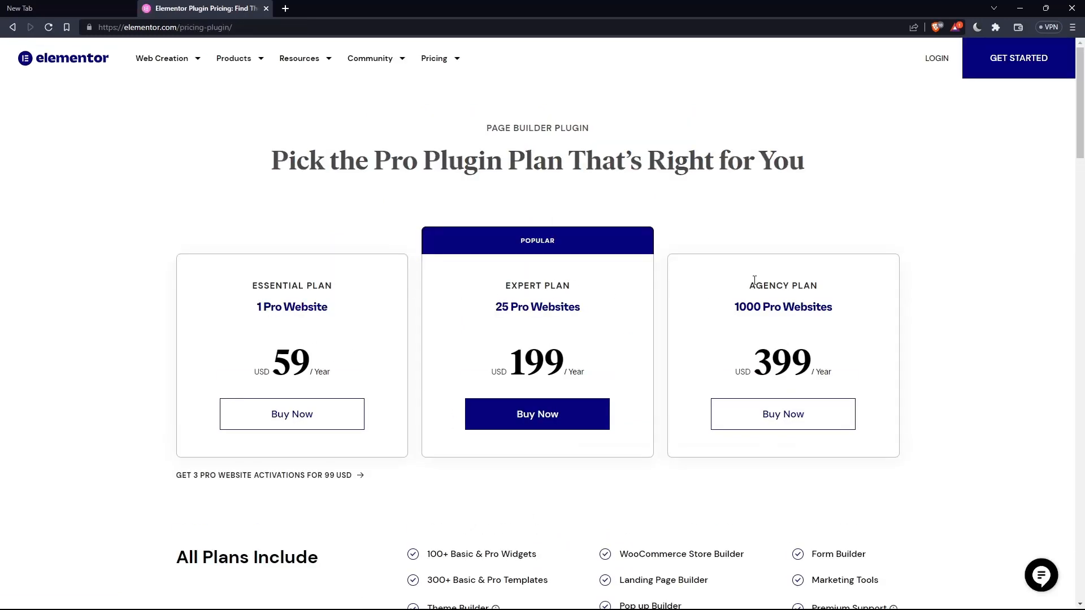
{"action": "scroll", "scroll_direction": "down", "scroll_amount": 3}
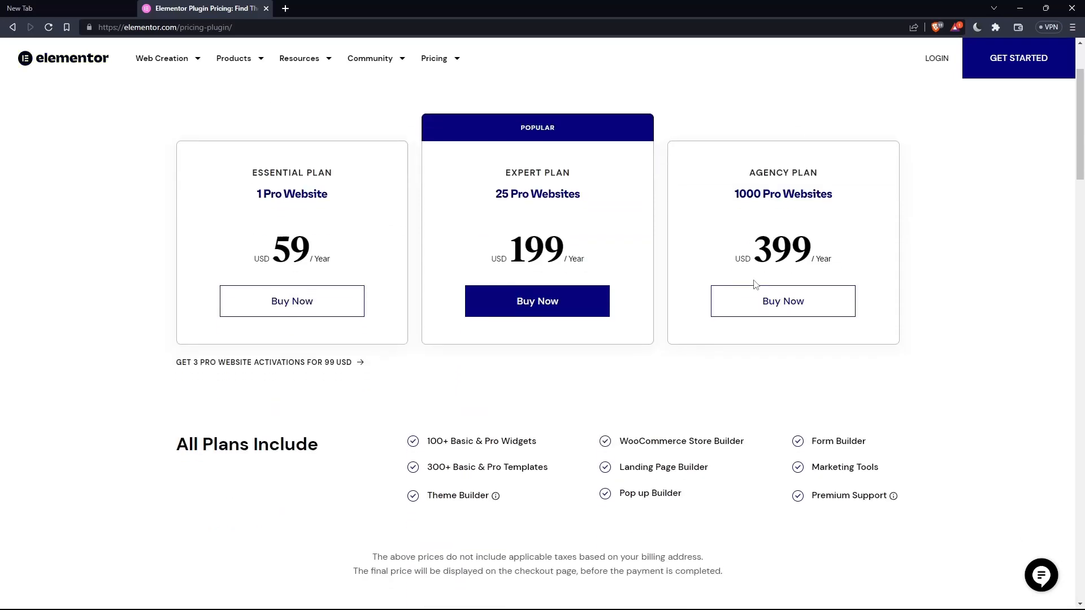
{"action": "mouse_move", "coordinate": [400, 271]}
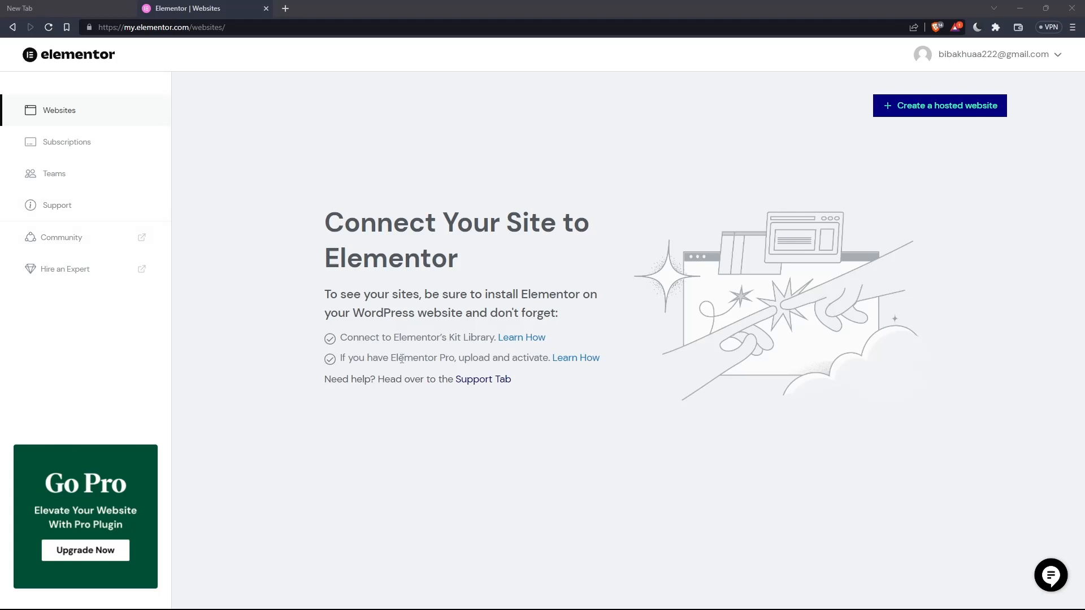
{"action": "mouse_move", "coordinate": [490, 370]}
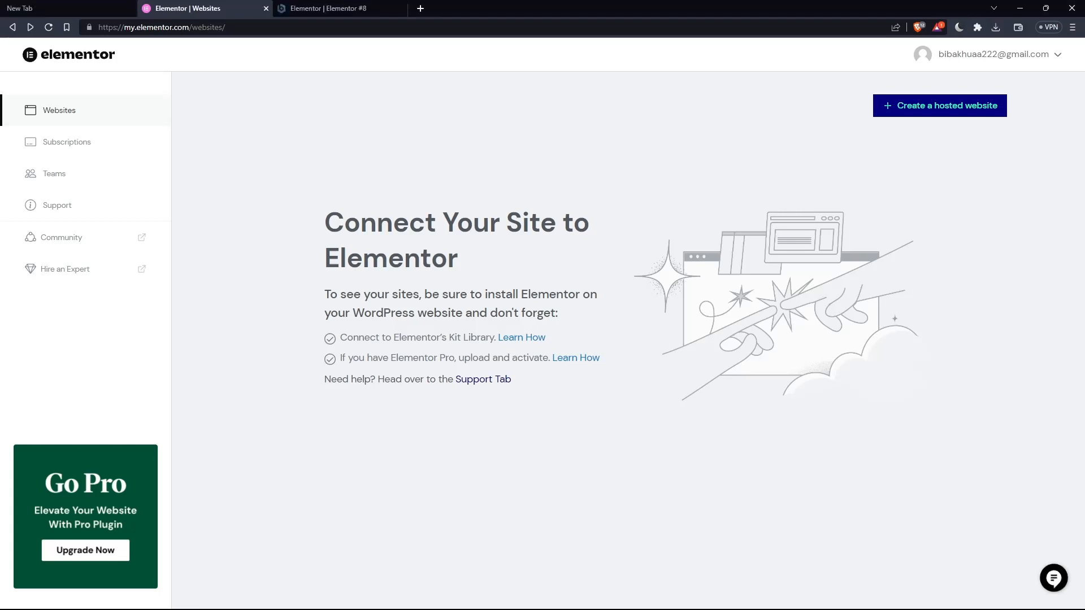
{"action": "mouse_move", "coordinate": [280, 5]}
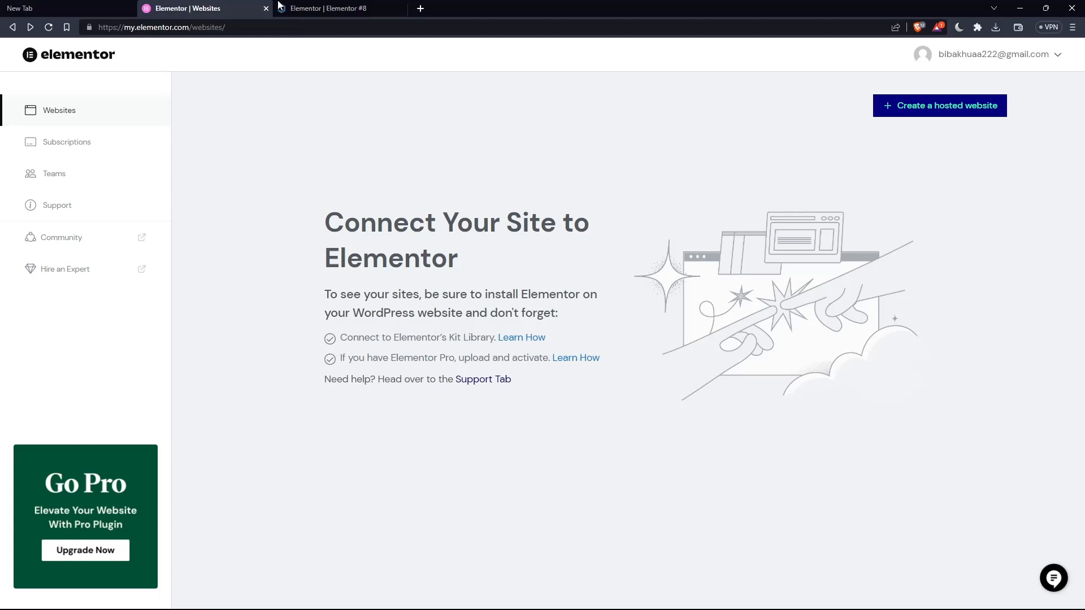
Step: Switch between the websites dashboard and the Elementor #8 editor, ending on the local editor page
{"action": "left_click", "coordinate": [334, 9]}
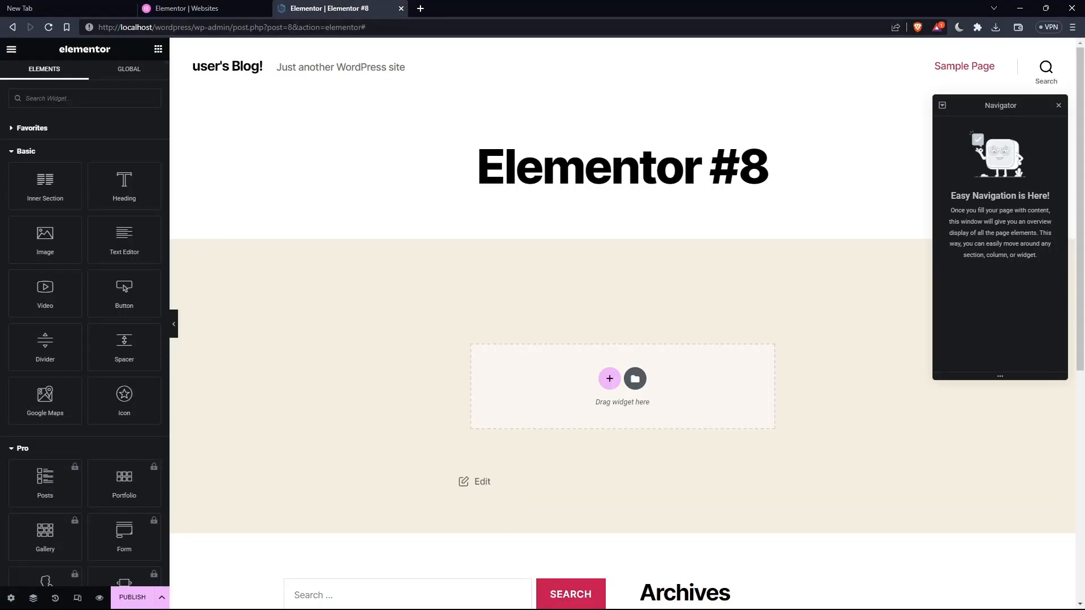
{"action": "left_click", "coordinate": [197, 8]}
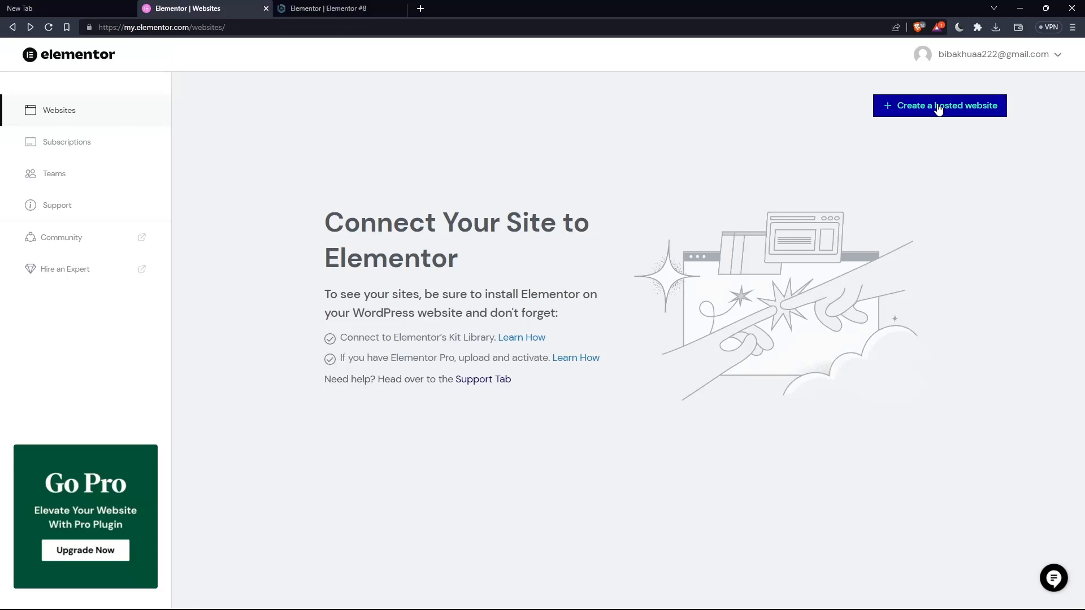
{"action": "left_click", "coordinate": [332, 9]}
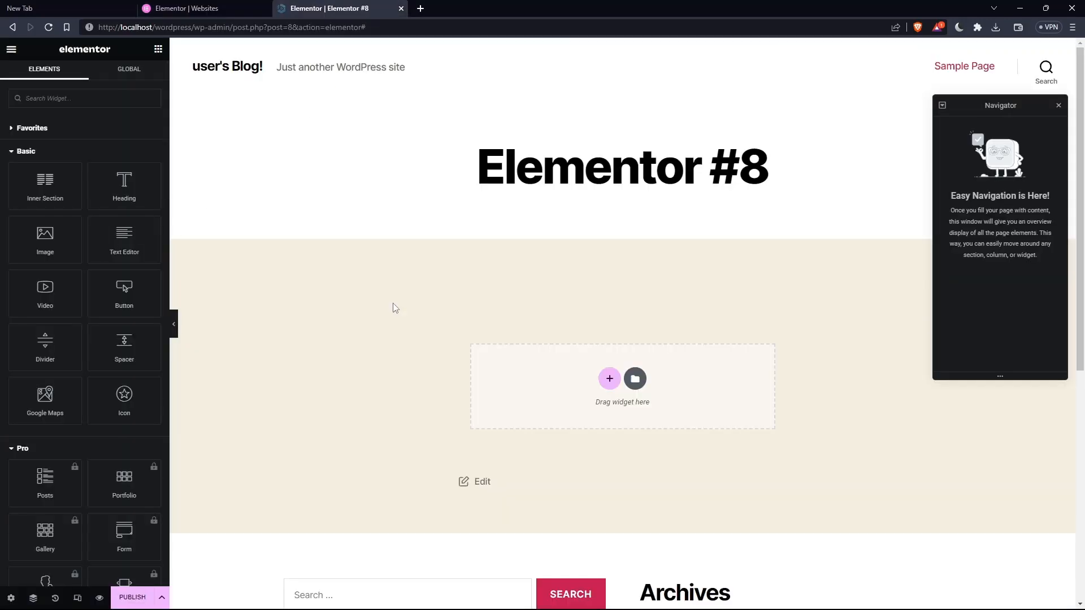
{"action": "left_click", "coordinate": [81, 98]}
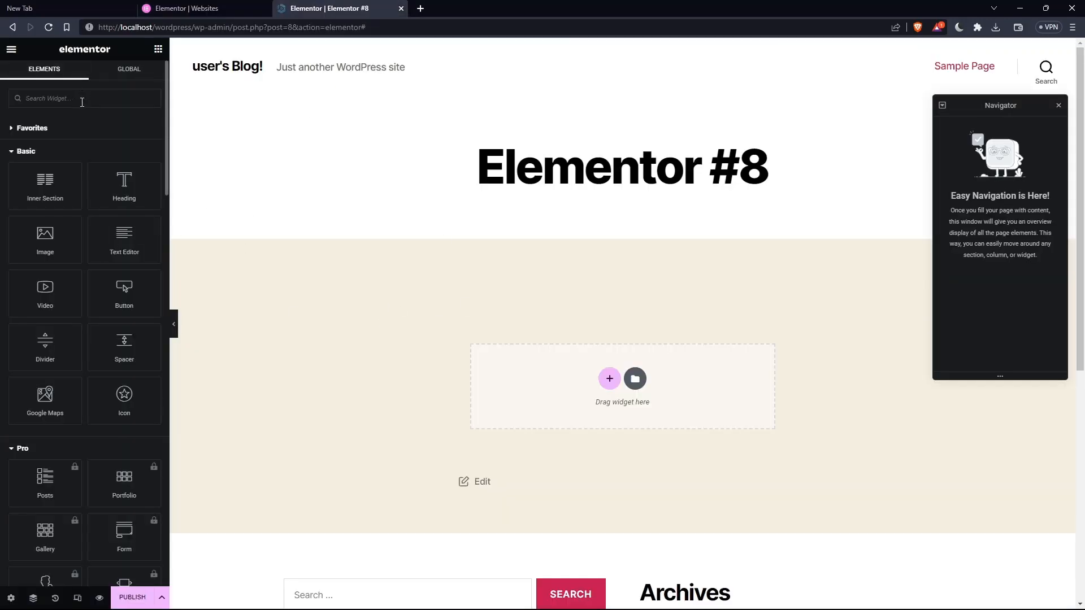
{"action": "type", "text": "categ"}
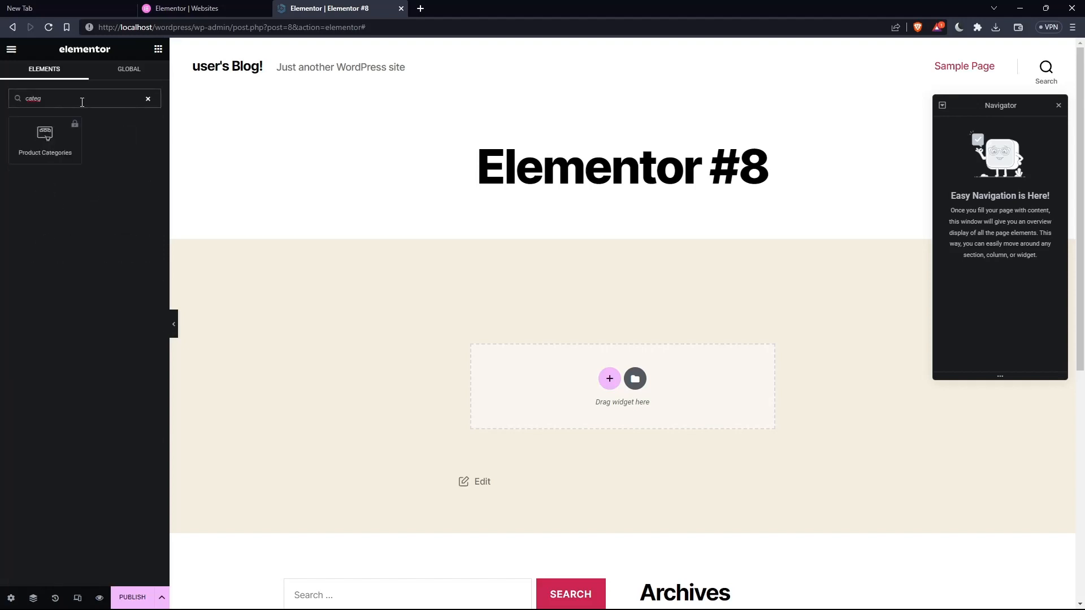
{"action": "mouse_move", "coordinate": [46, 140]}
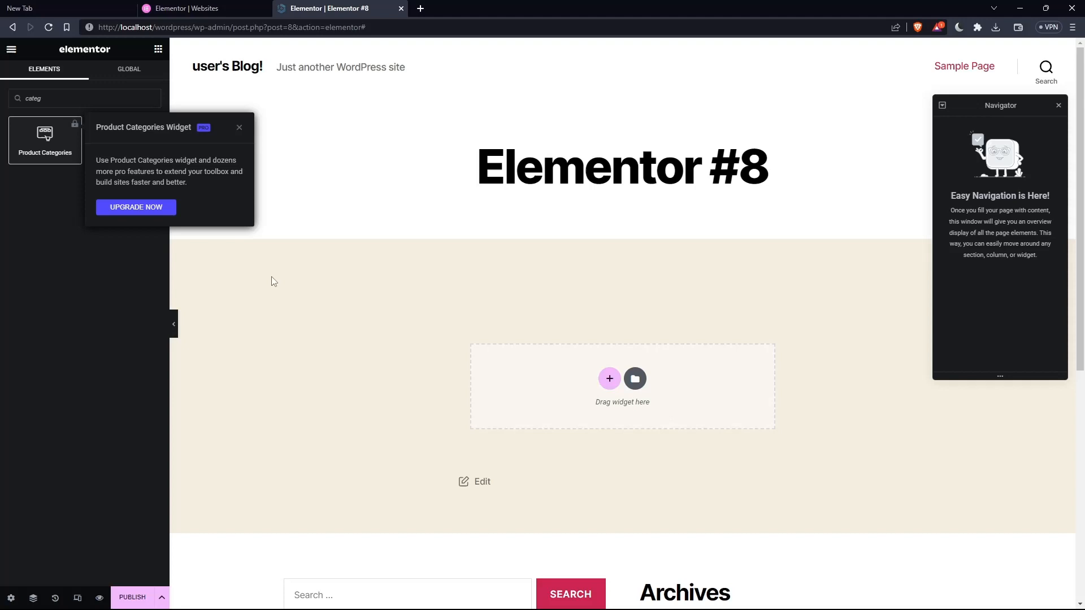
{"action": "left_click", "coordinate": [239, 126]}
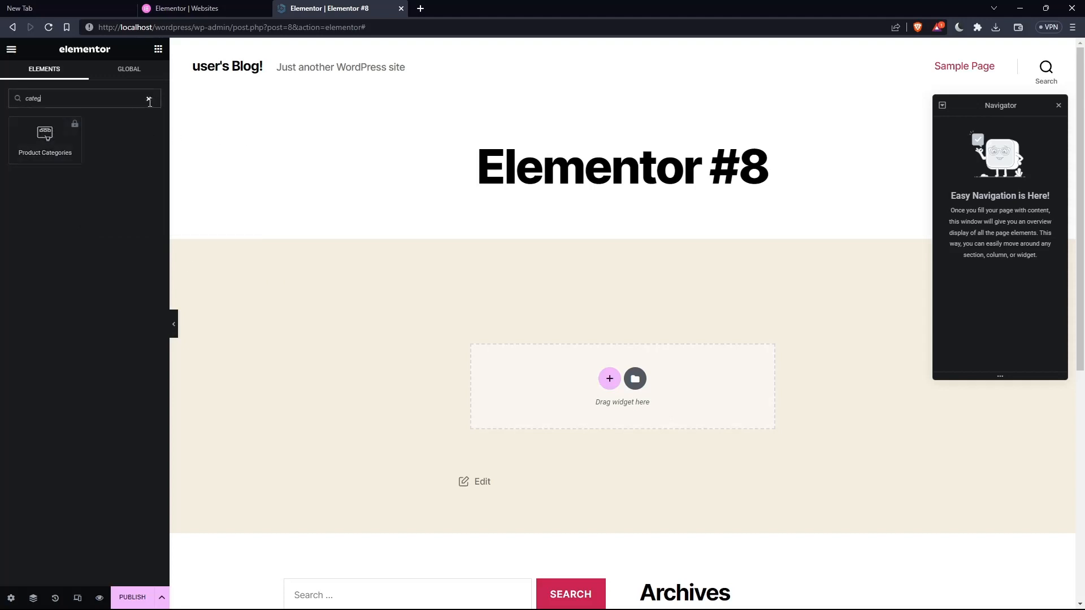
{"action": "left_click", "coordinate": [194, 8]}
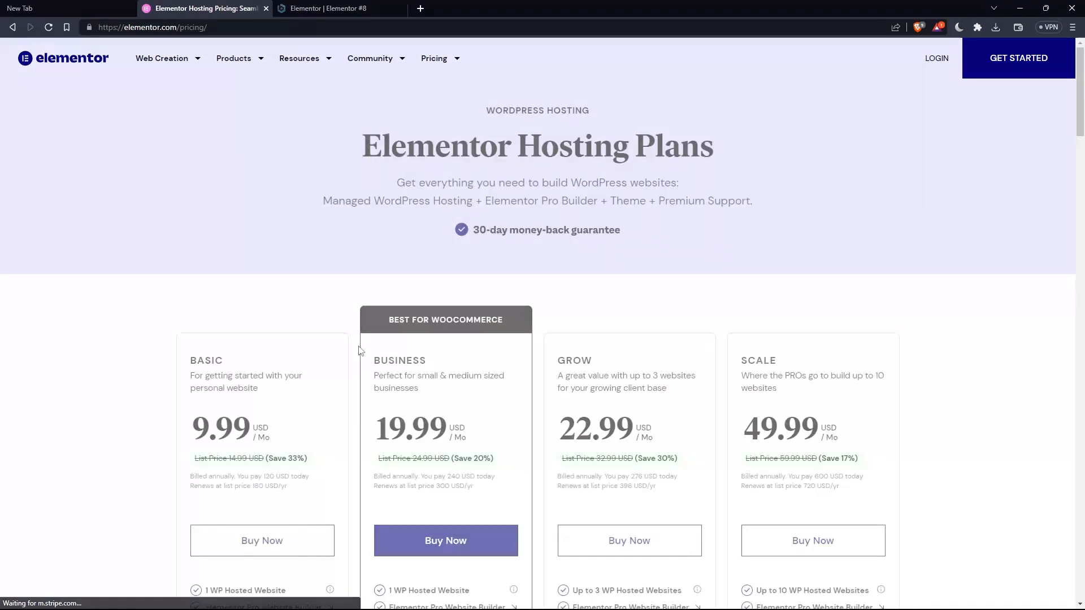
{"action": "scroll", "scroll_direction": "down", "scroll_amount": 3}
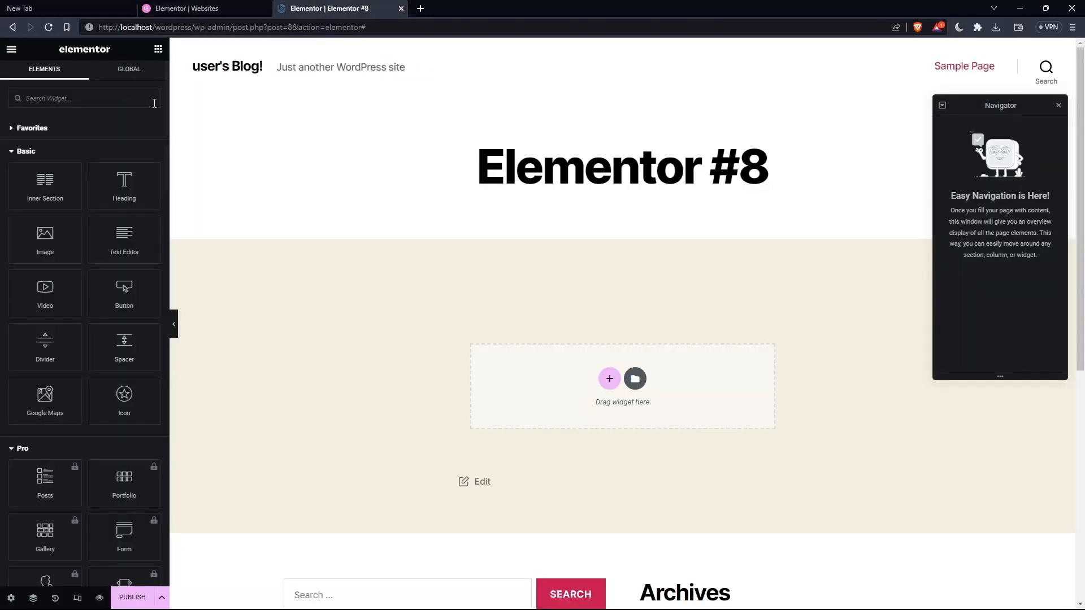
{"action": "type", "text": "cate"}
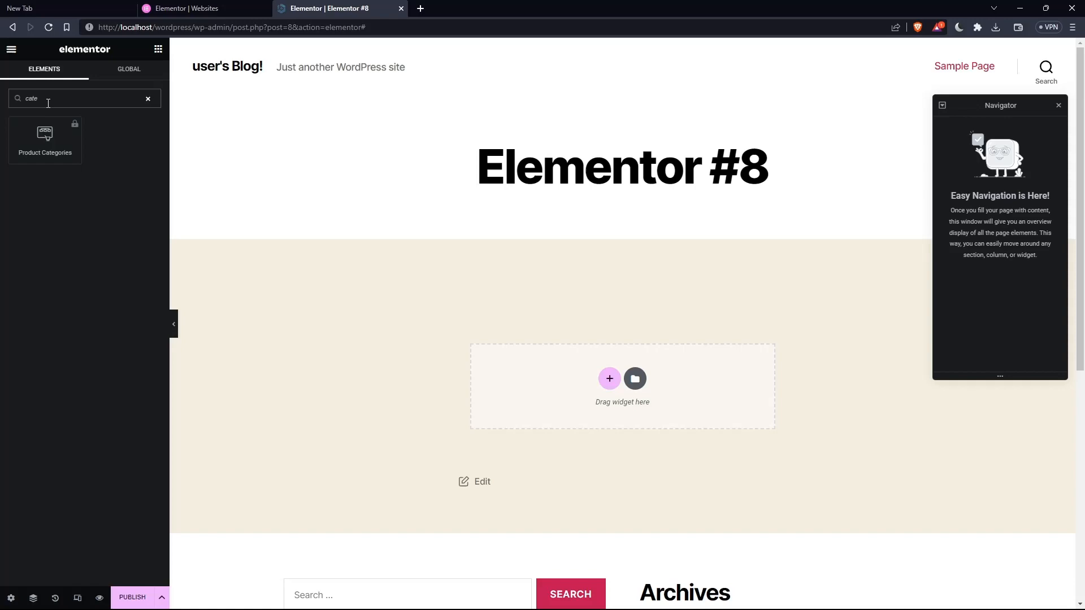
{"action": "left_click", "coordinate": [148, 97]}
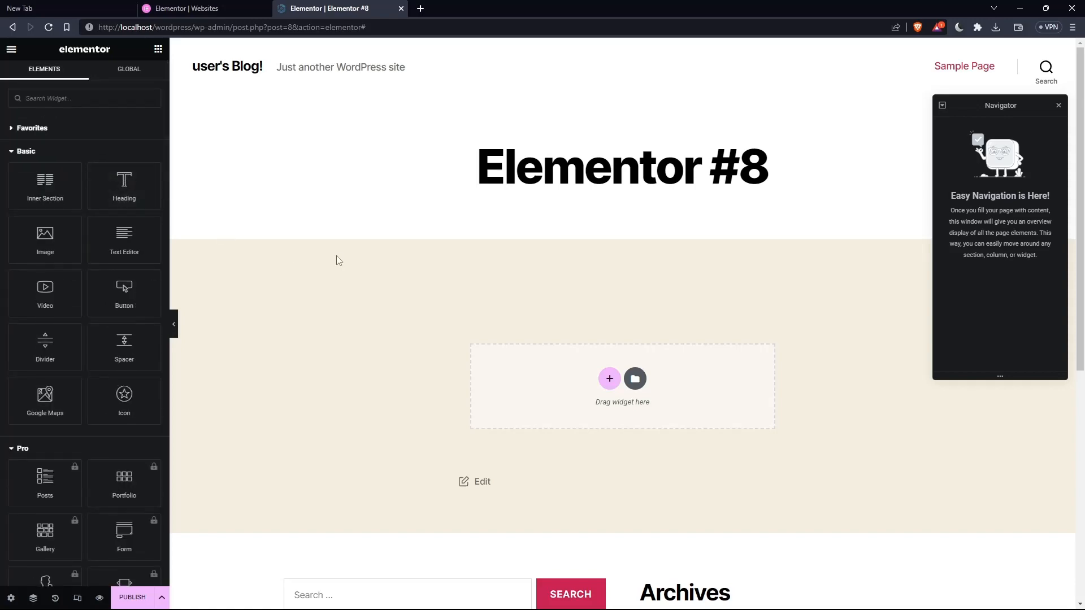